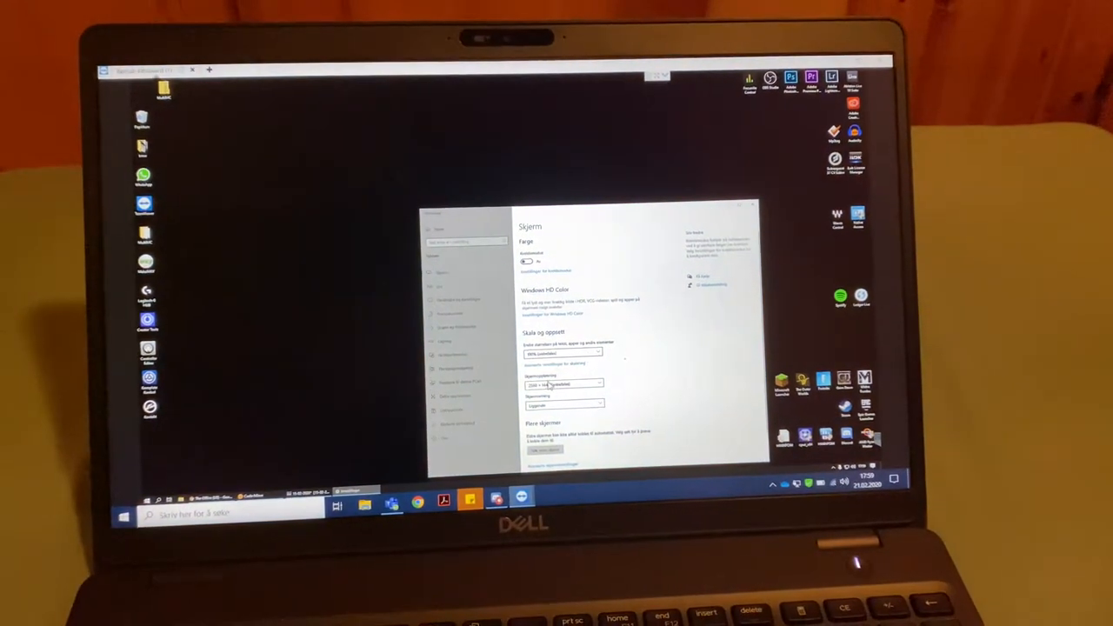
- Choose a lower display resolution in Windows Display settings
{"action": "left_click", "coordinate": [564, 385]}
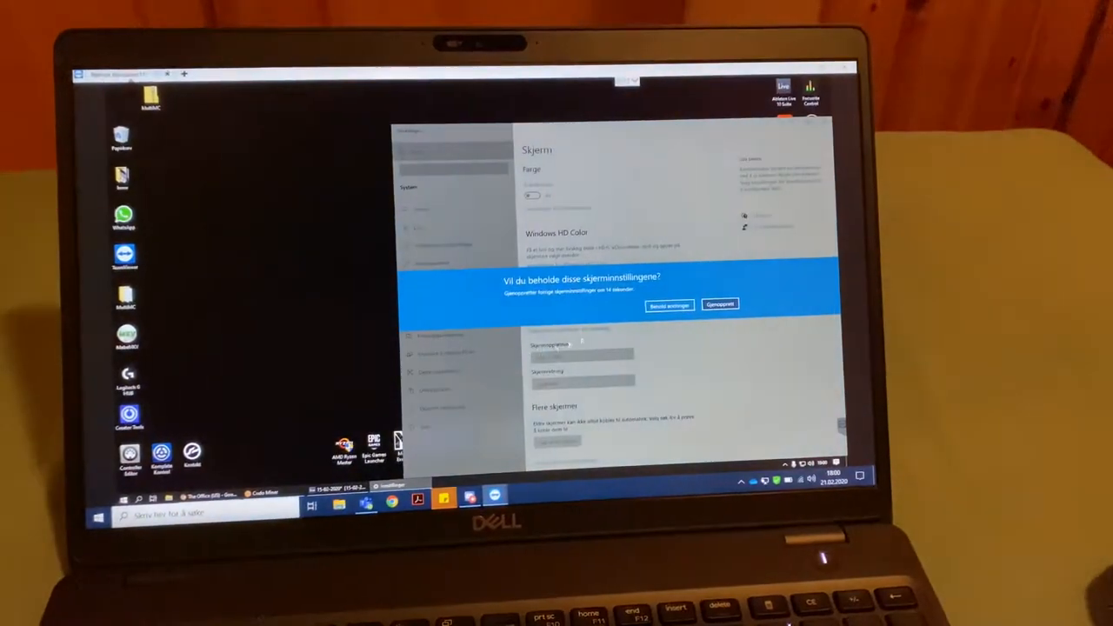
- Keep the new display settings and bring up the synth track's context menu
{"action": "left_click", "coordinate": [668, 306]}
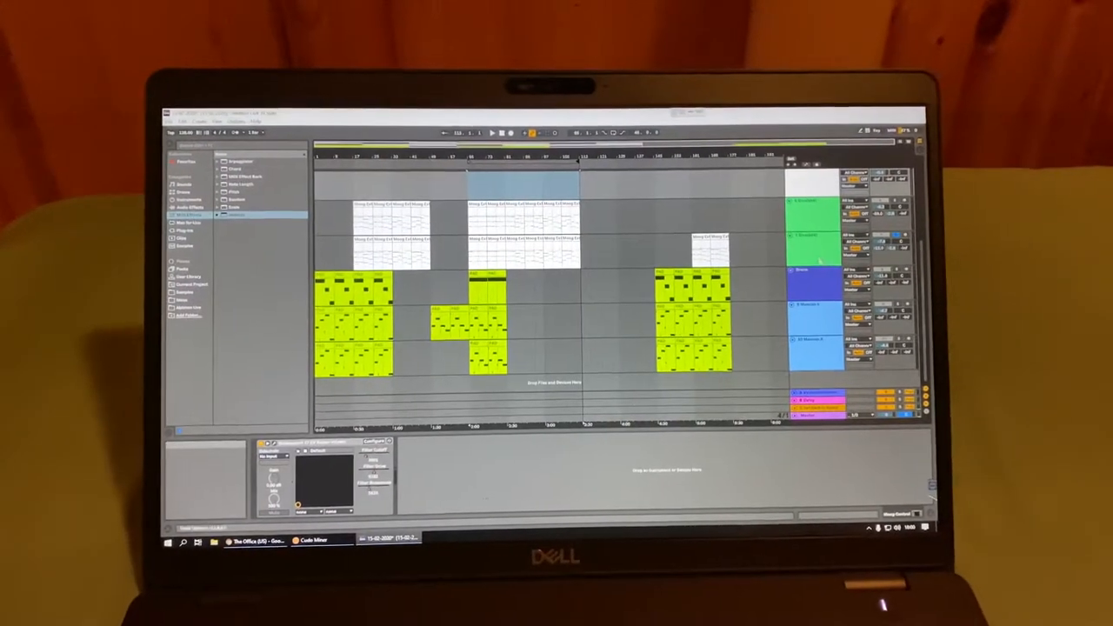
{"action": "right_click", "coordinate": [814, 244]}
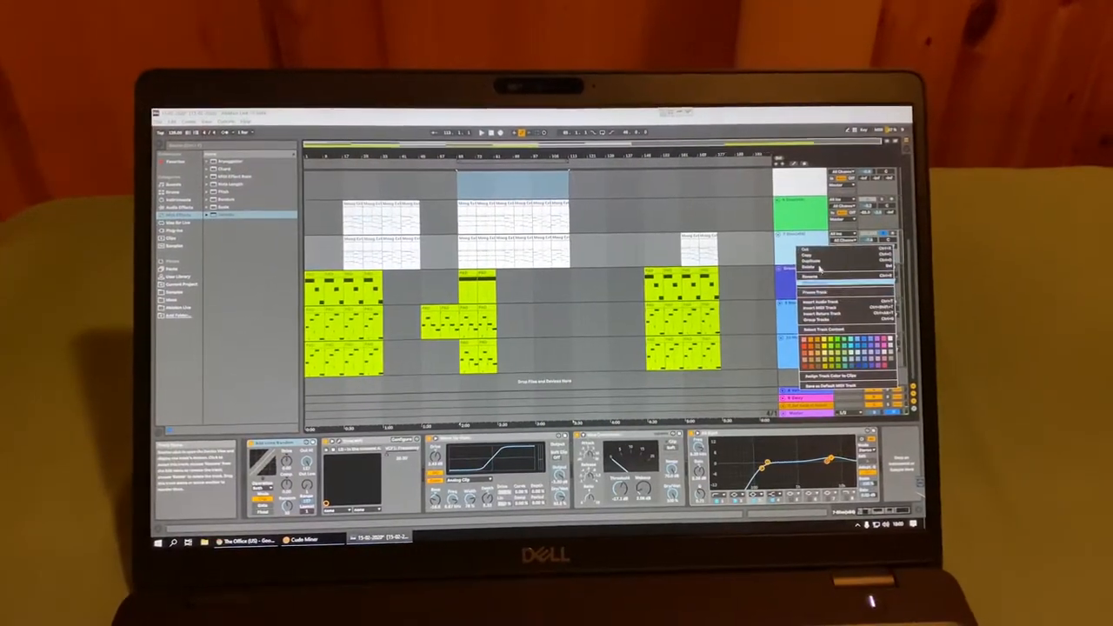